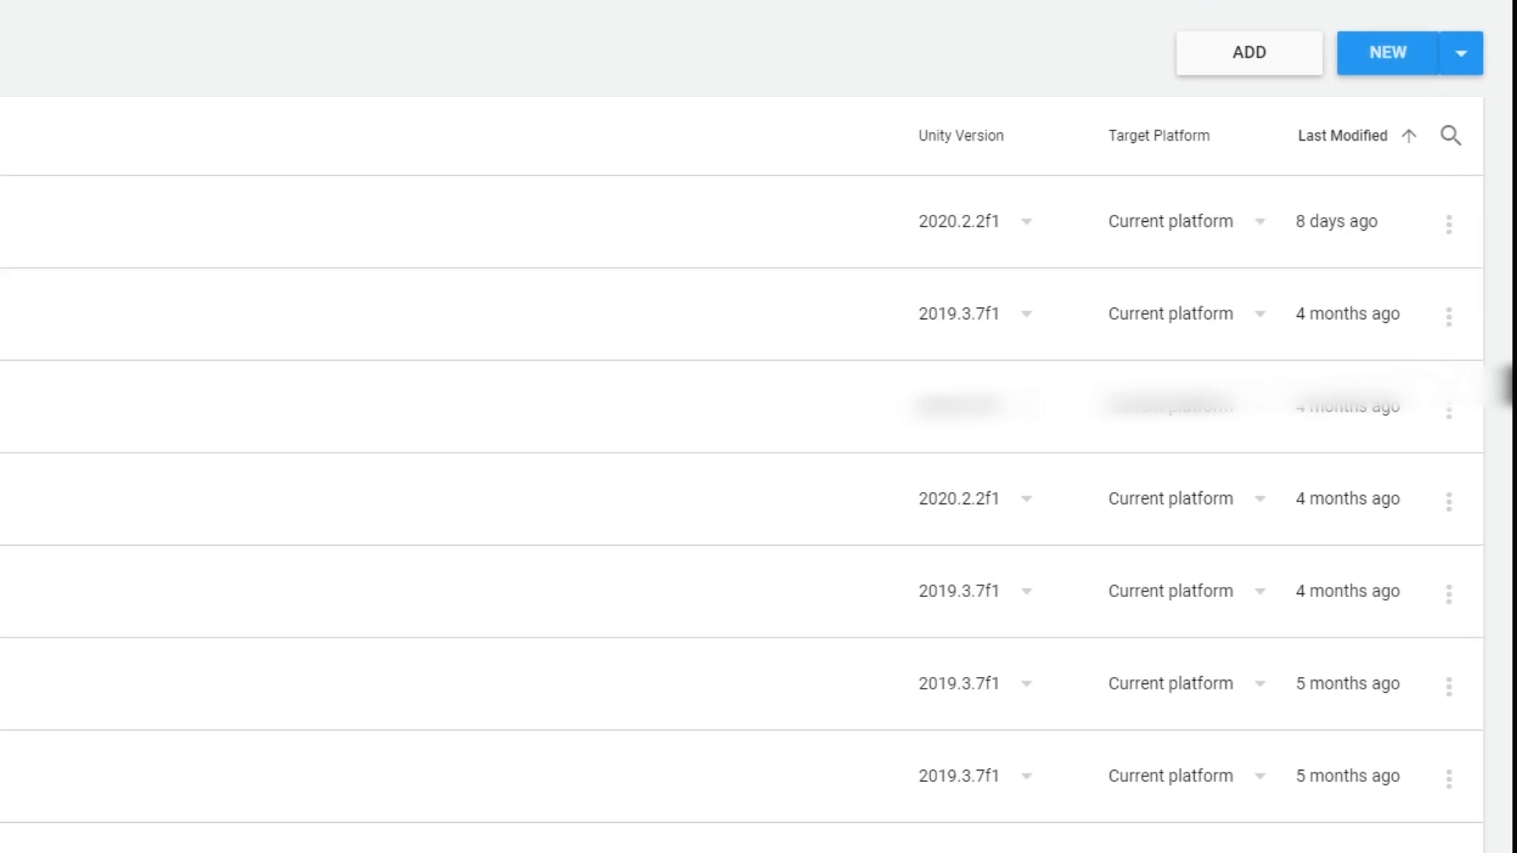
# Start a new 2D project in Unity Hub named 'Car'
pyautogui.click(1385, 54)
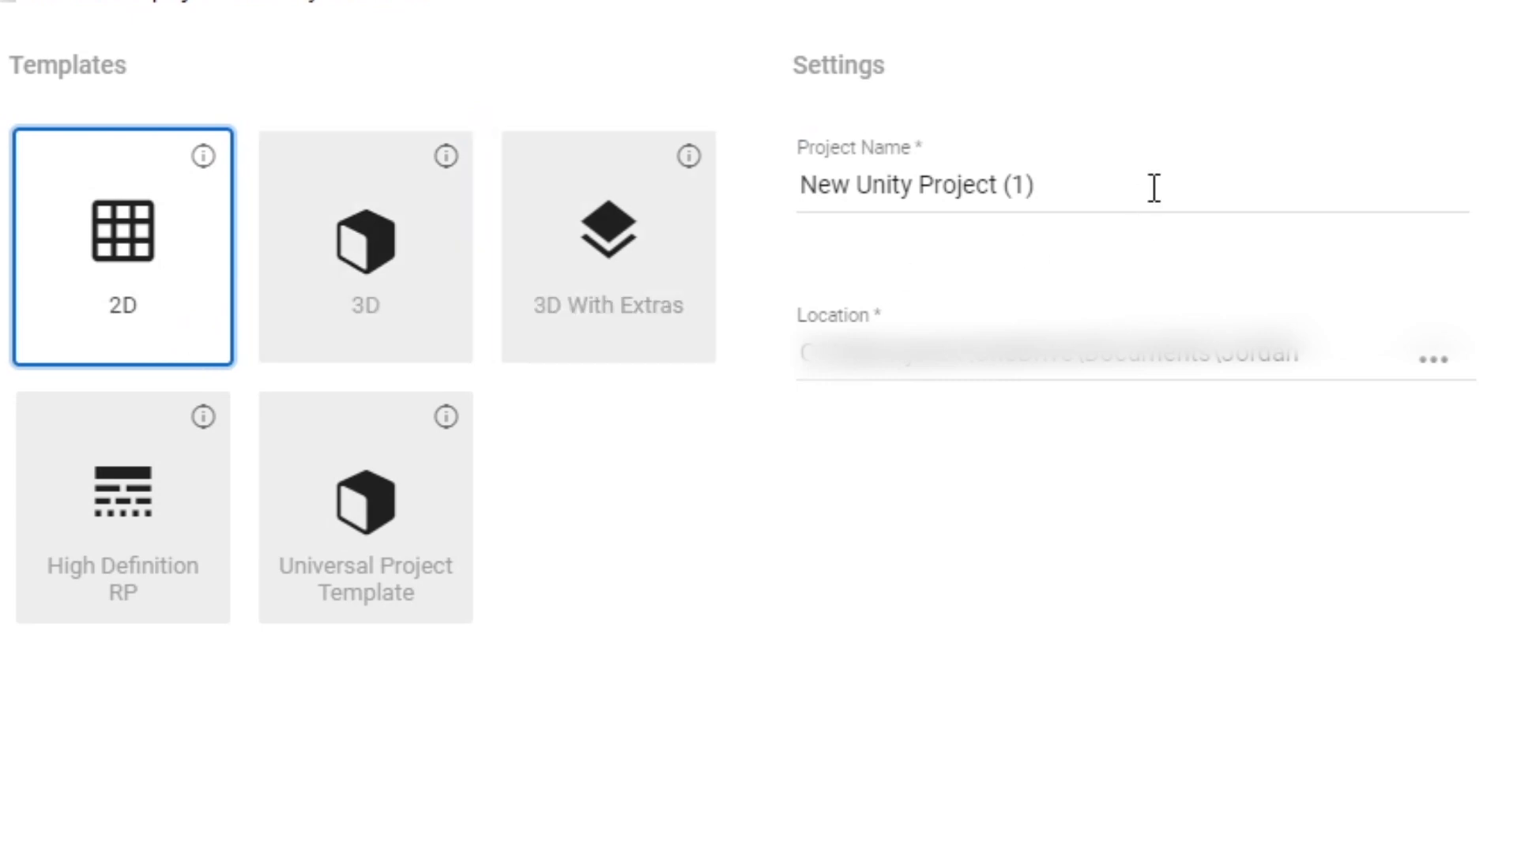
pyautogui.write('Car')
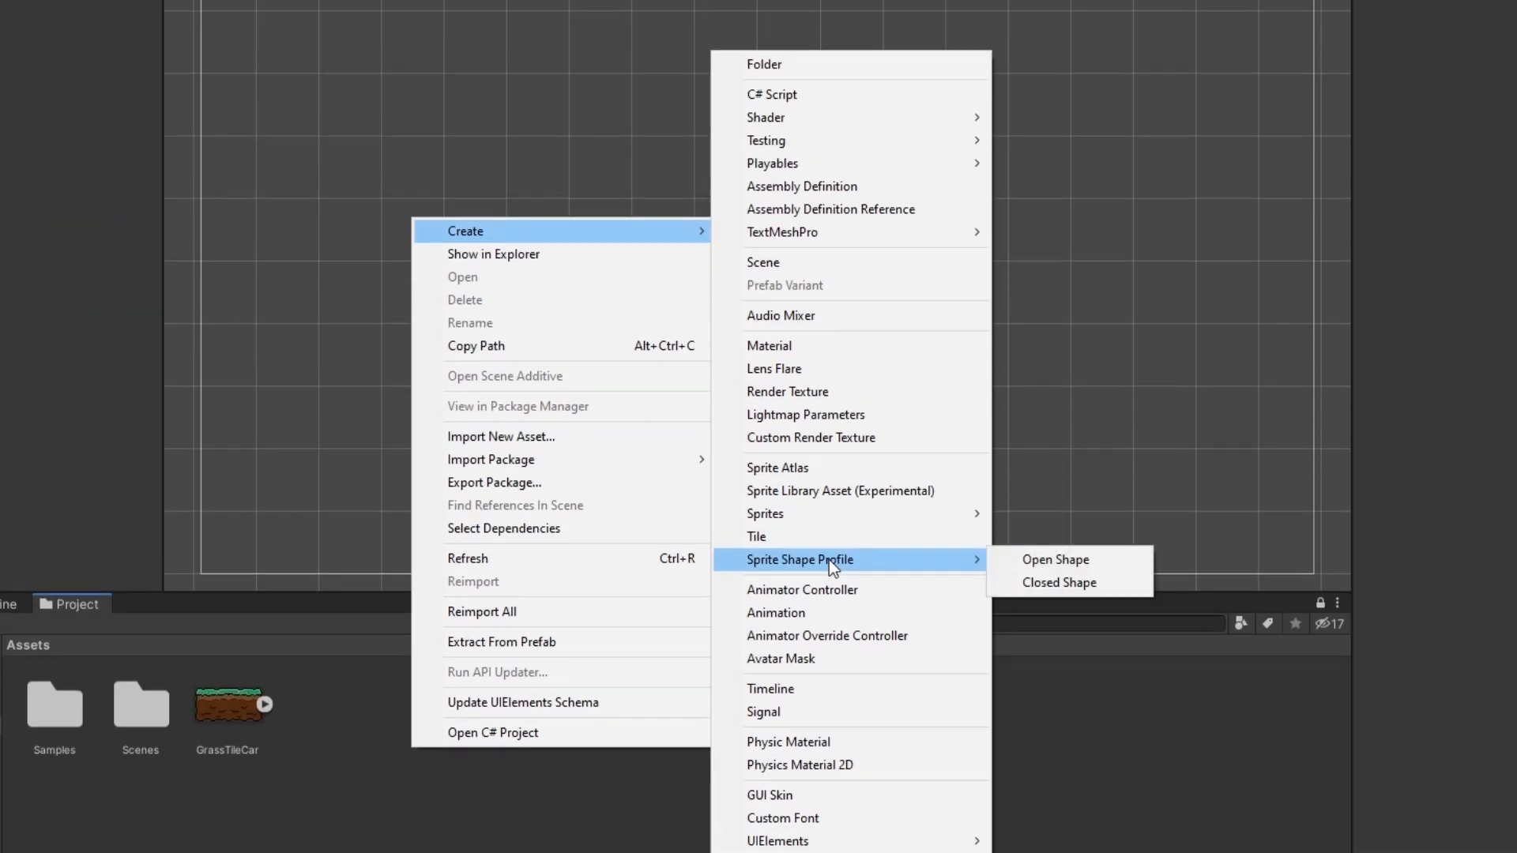
# Create an Open Shape Sprite Shape Profile asset named 'floor' in Assets
pyautogui.click(1056, 559)
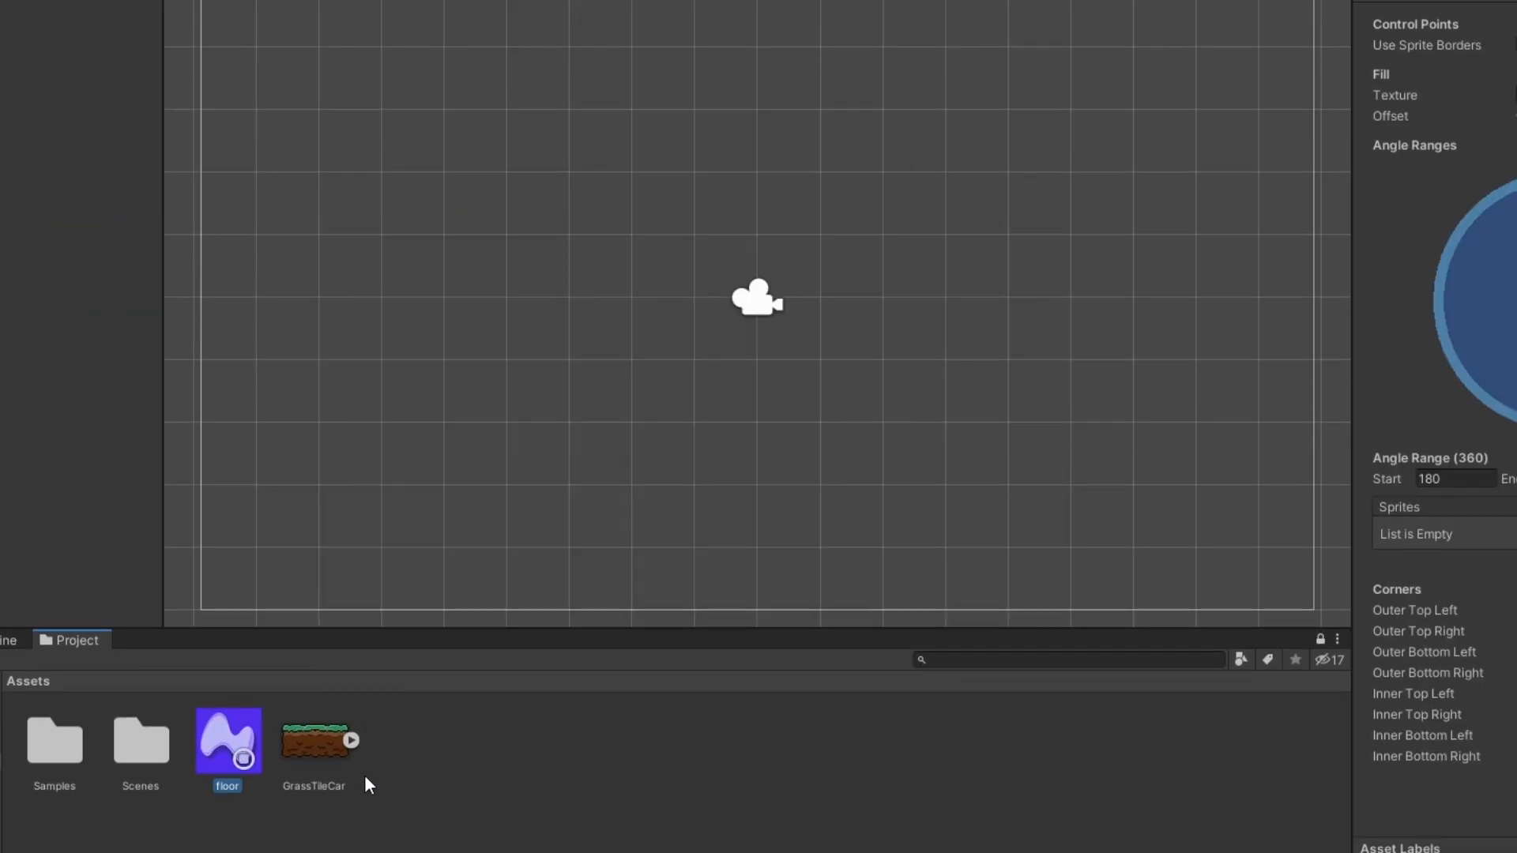